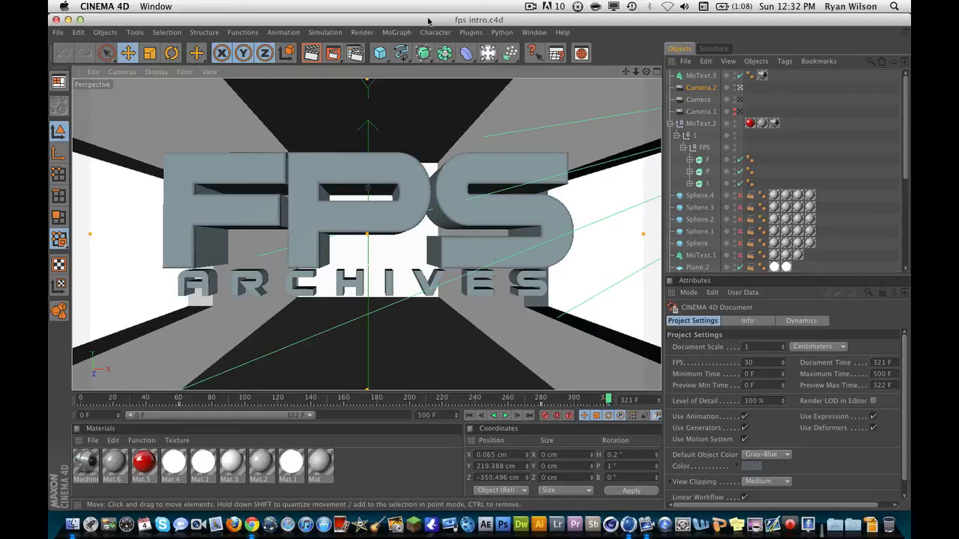
mouse_move(438, 70)
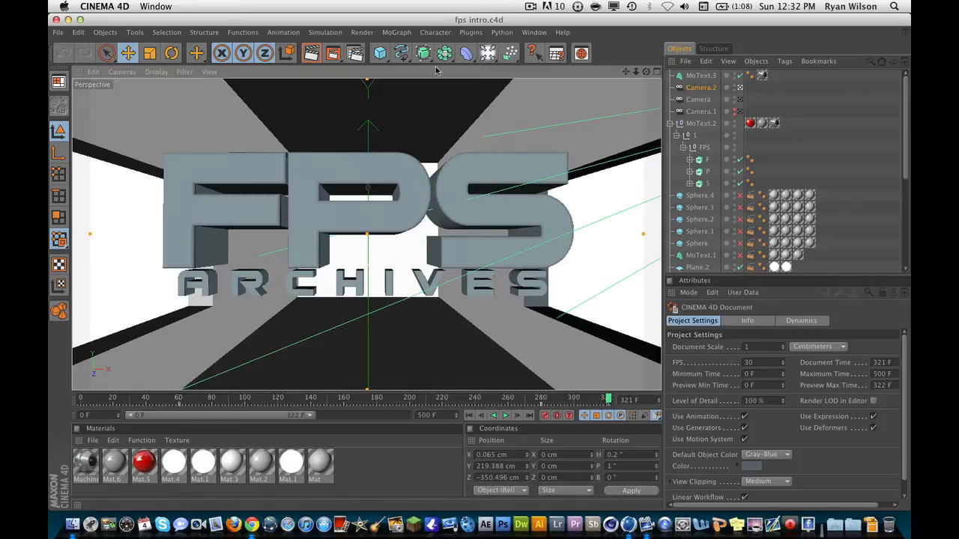
mouse_move(416, 176)
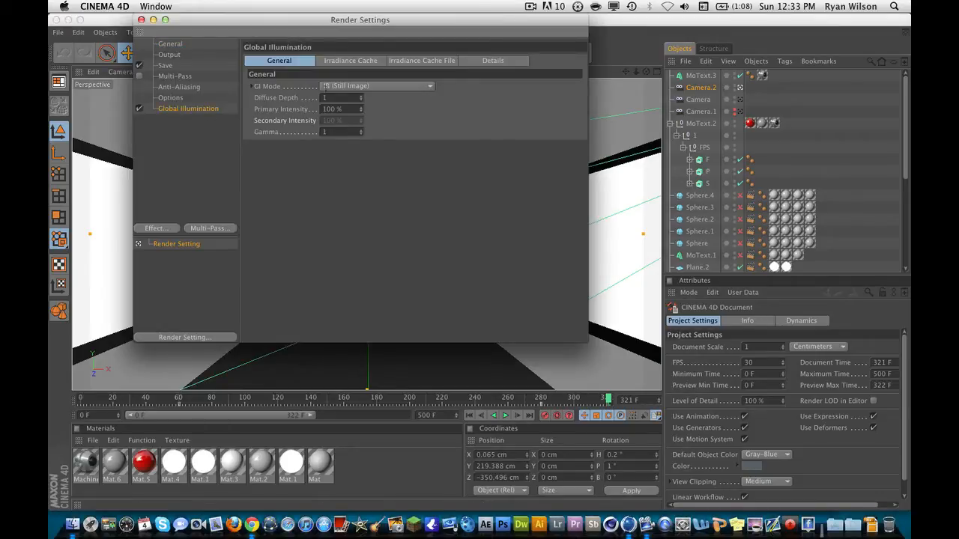
Lower the Irradiance Cache Stochastic Samples from High to Low in Global Illumination.
click(349, 60)
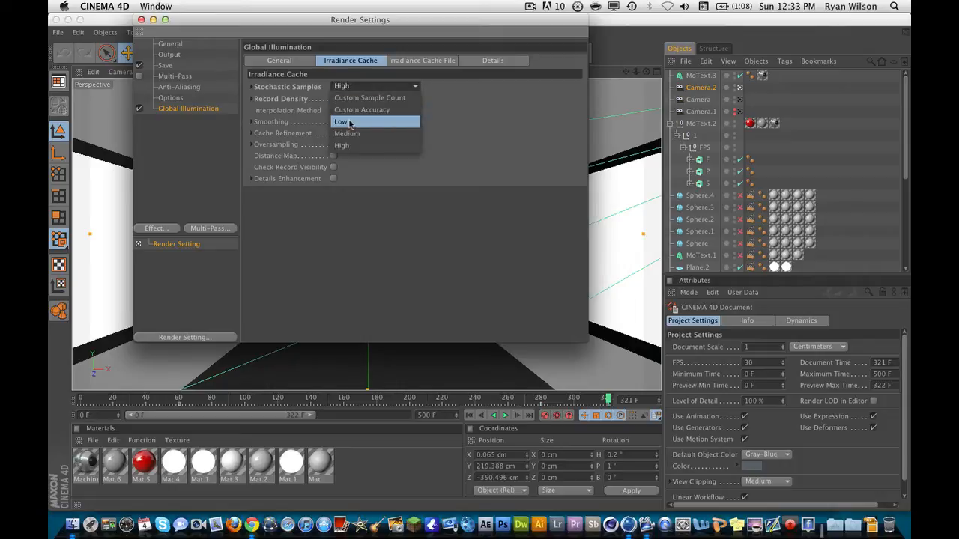
click(342, 122)
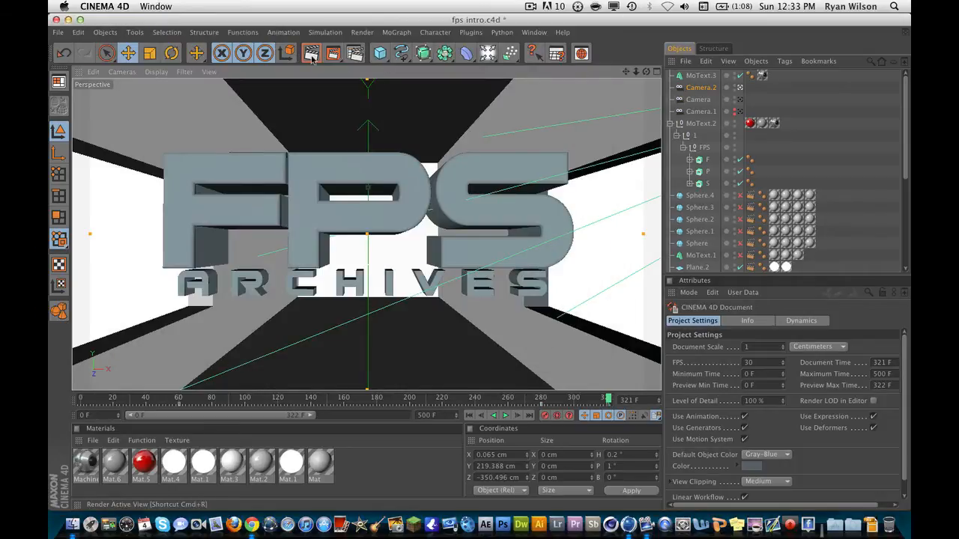
Render the active perspective view to preview the reflective FPS ARCHIVES text inside the walls.
click(308, 53)
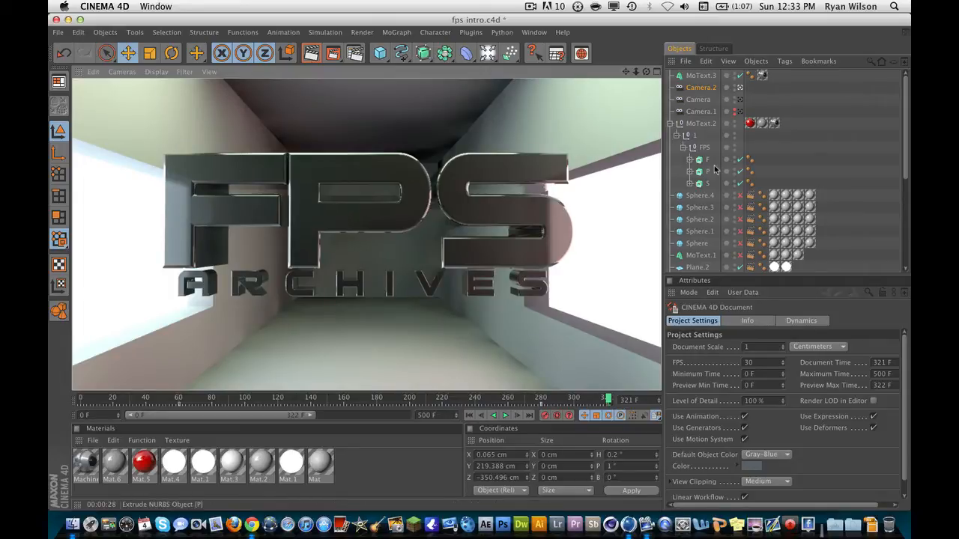
click(712, 87)
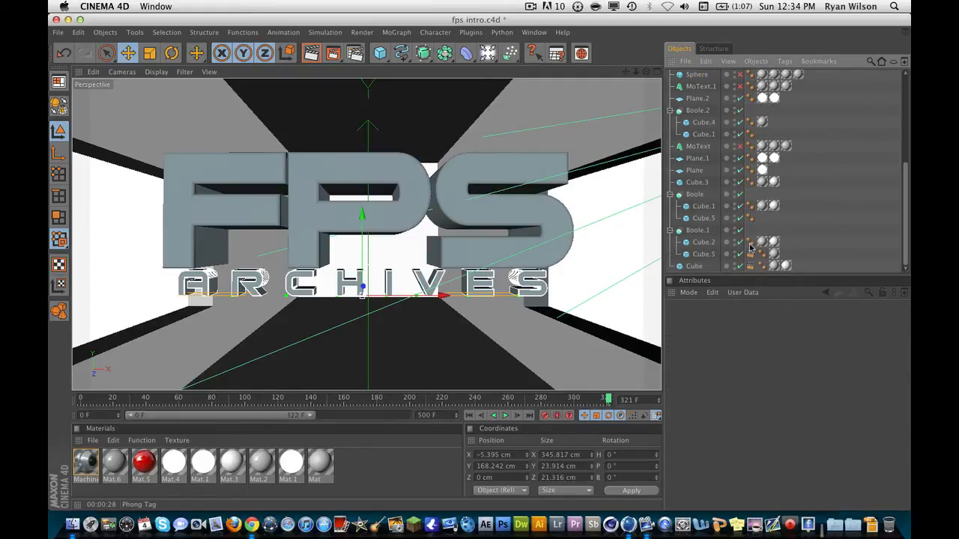
Inspect Plane, Cube.1, Boole.1 and Sphere.4 in the Object Manager, then select the wall Plane.2.
click(751, 253)
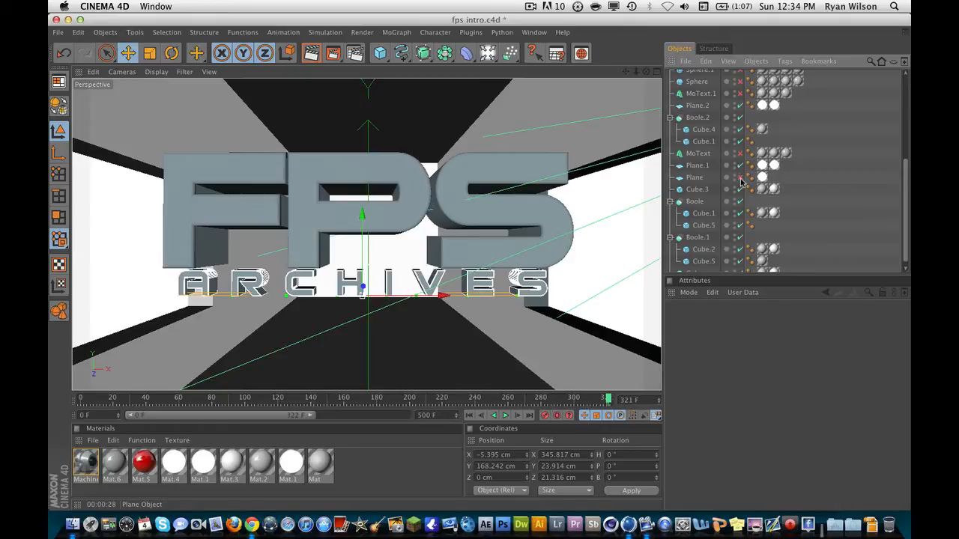
click(695, 188)
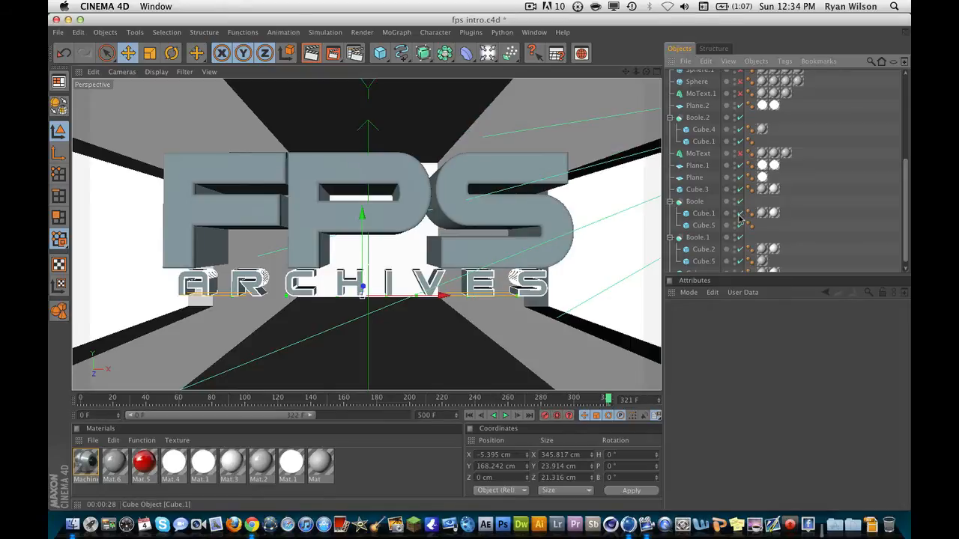
click(698, 237)
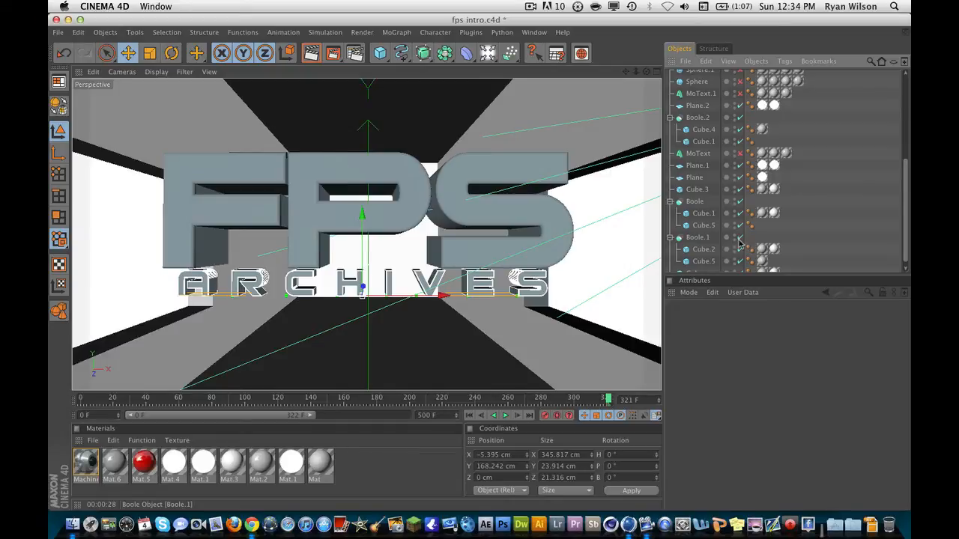
click(701, 249)
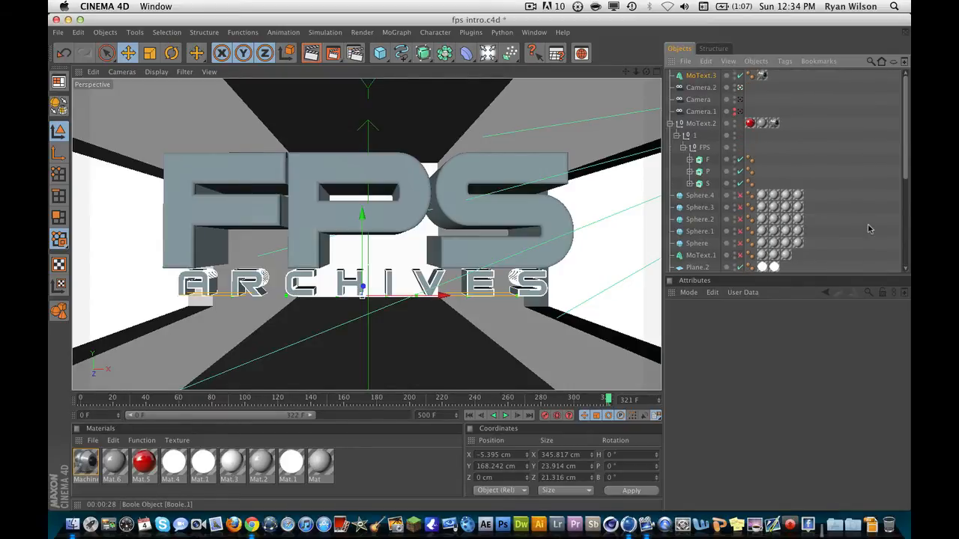
click(701, 110)
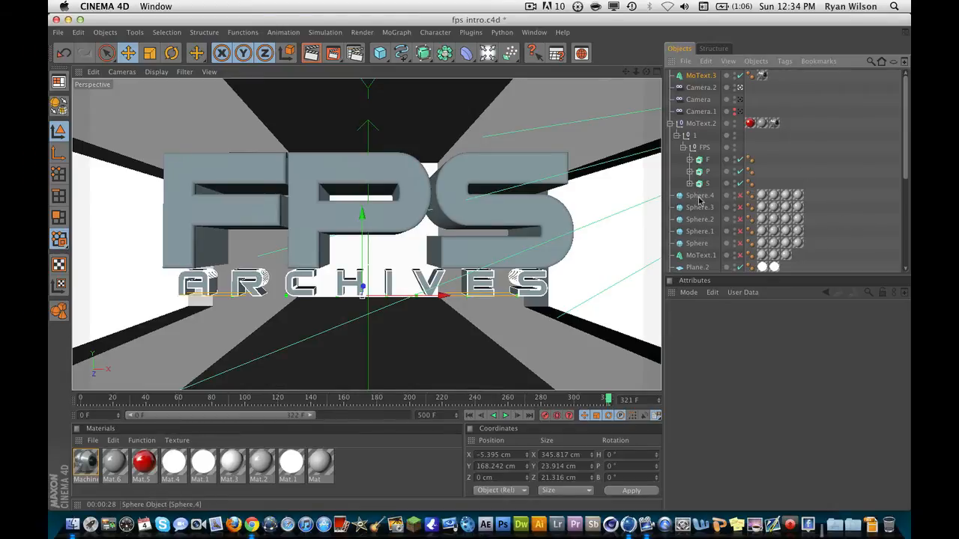
scroll(down, 3)
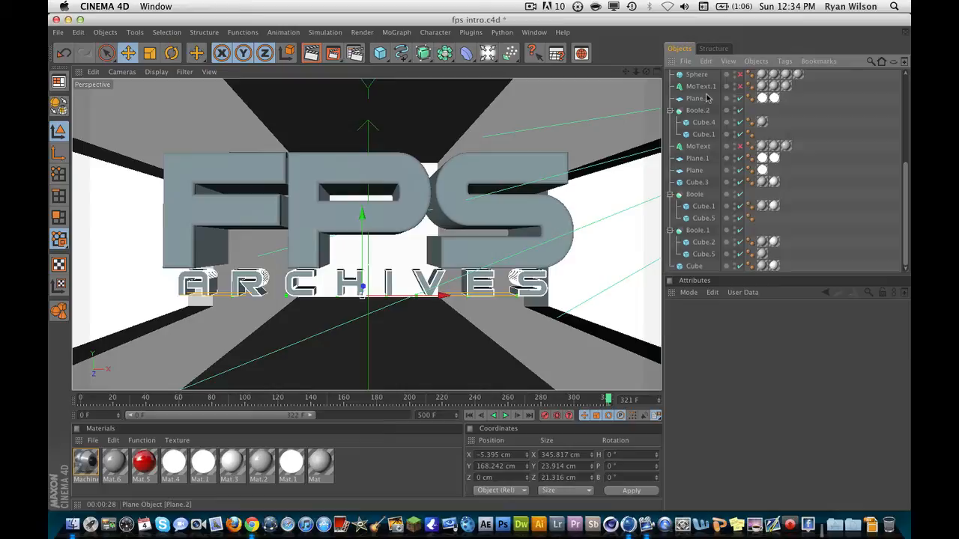
click(695, 99)
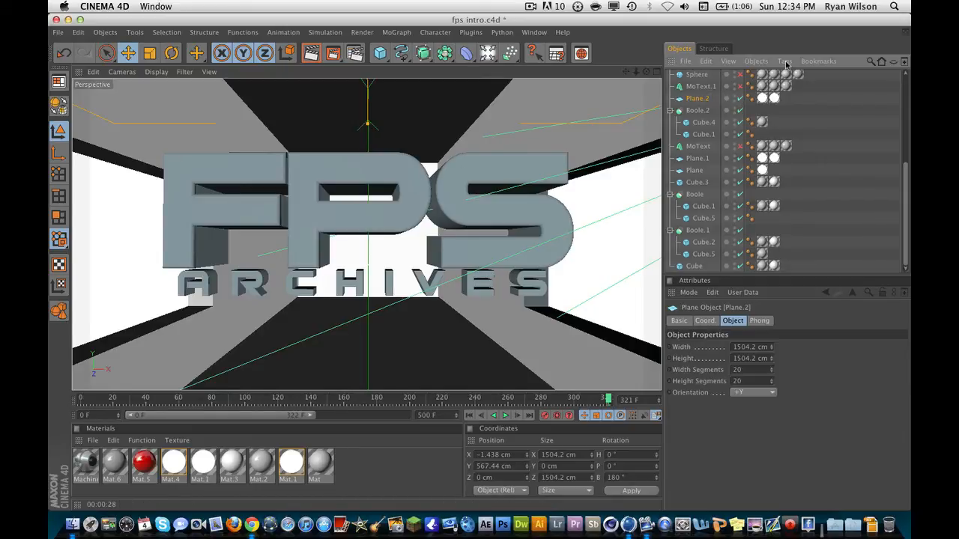
Add a Compositing tag to Plane.2 with Seen by Camera unchecked so the wall is hidden.
click(785, 60)
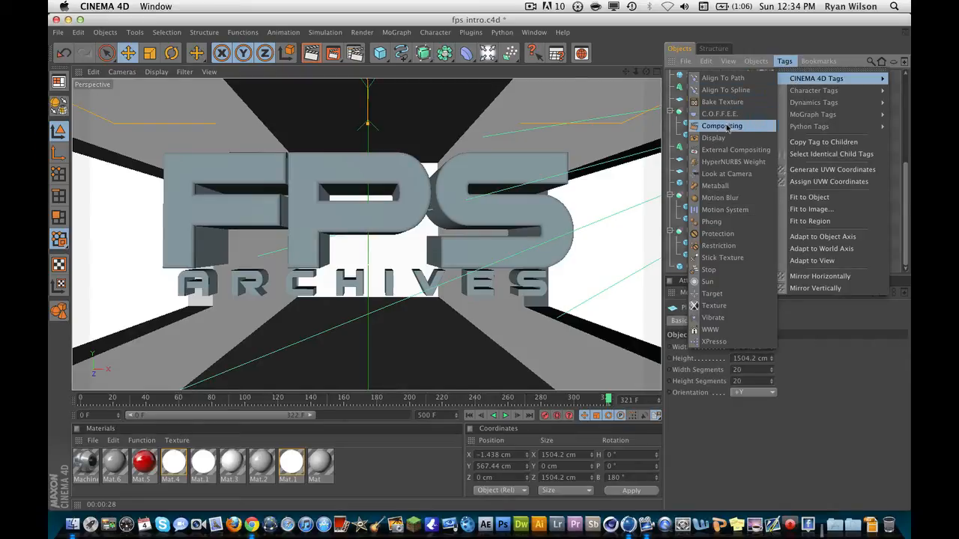
click(722, 126)
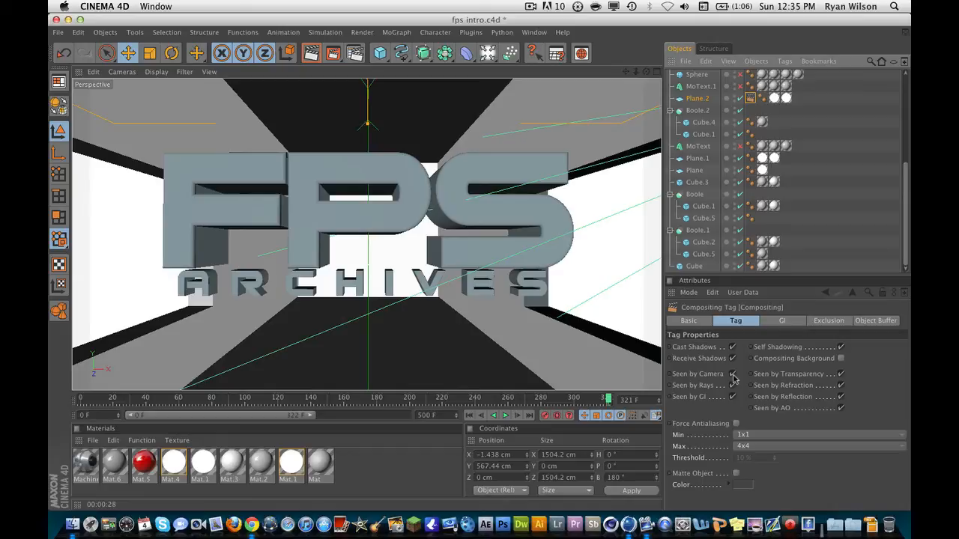
click(733, 375)
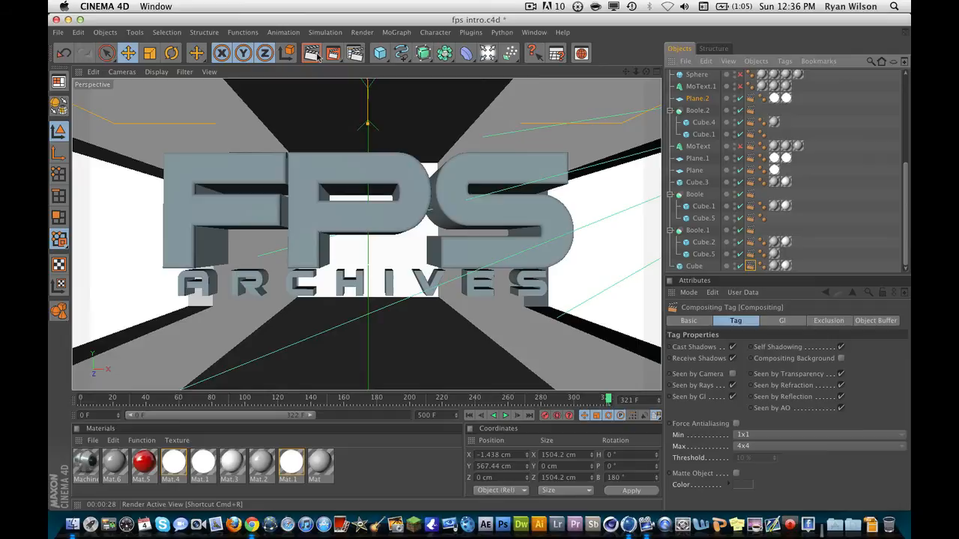
Render the active view showing the chrome text on black, then bring up Render Settings.
click(315, 53)
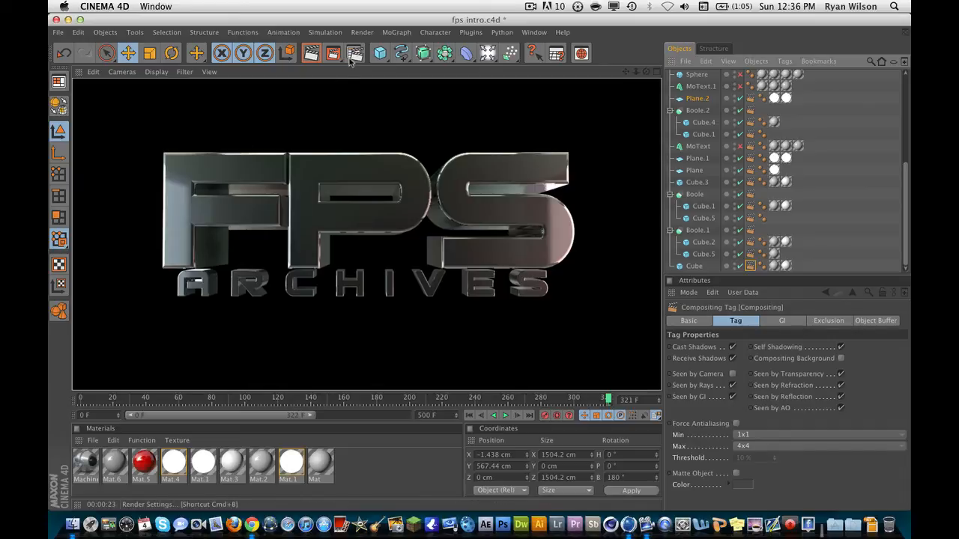
click(351, 52)
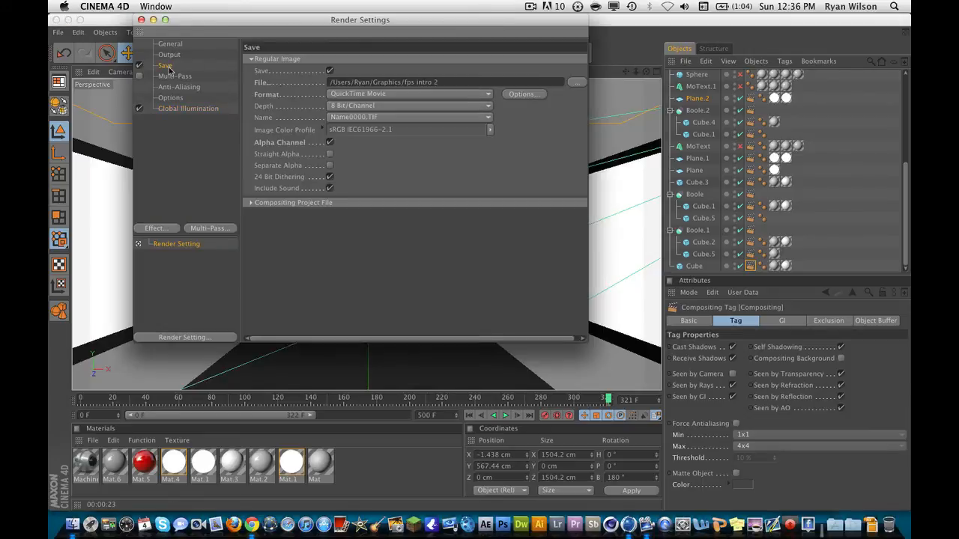
Enable Alpha Channel in the Save output options and close Render Settings.
click(330, 142)
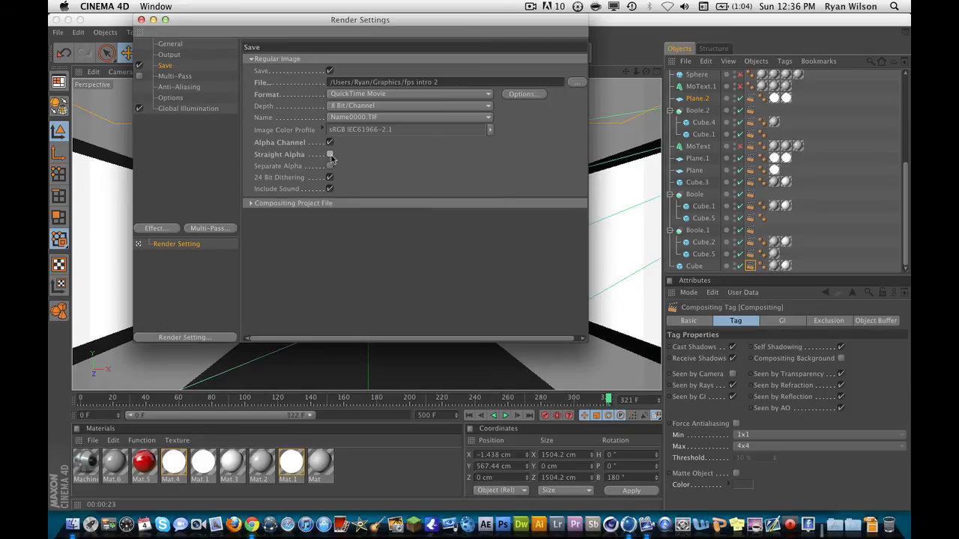
click(329, 142)
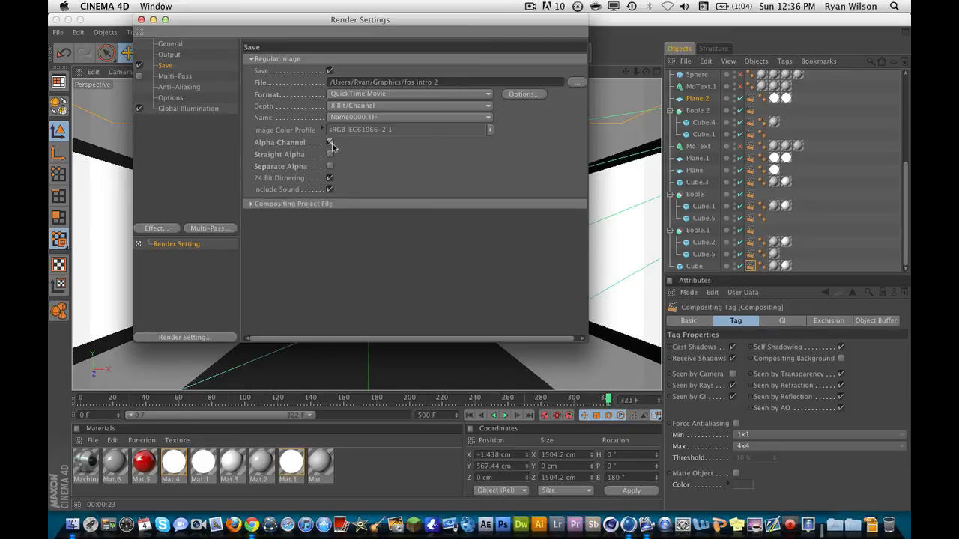
click(329, 143)
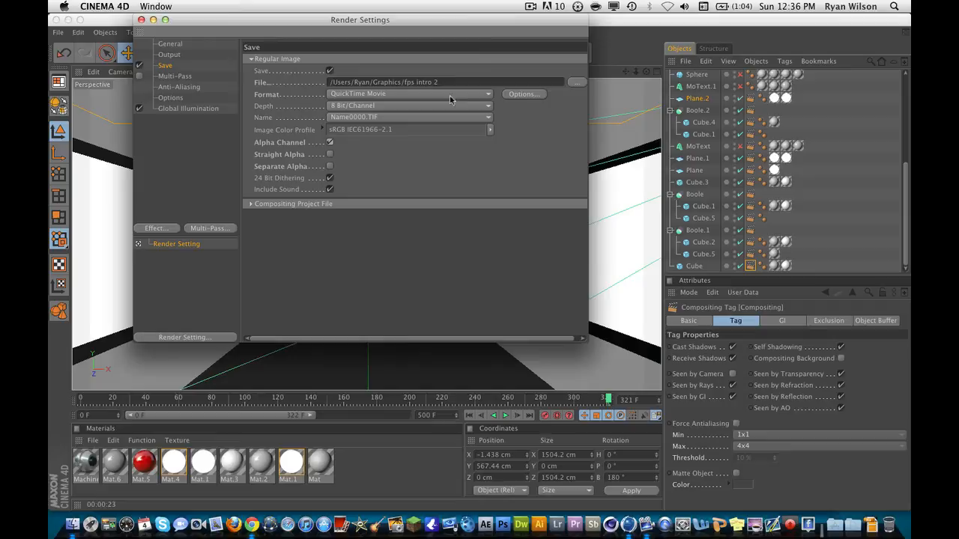
click(410, 93)
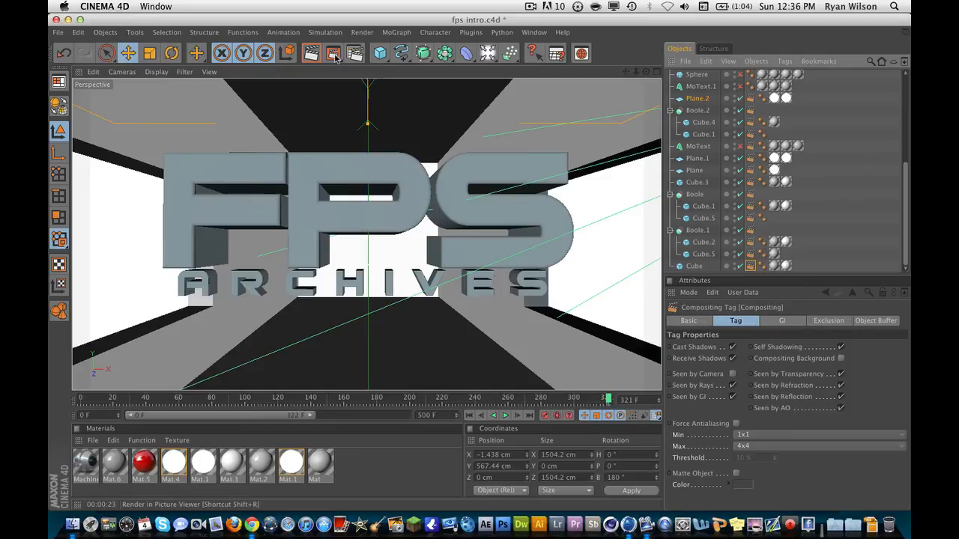
click(334, 54)
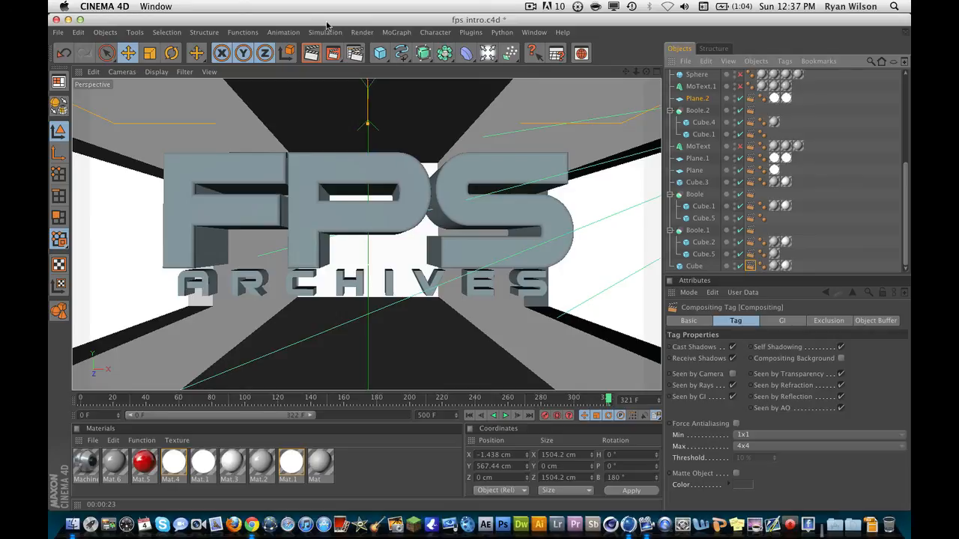
mouse_move(357, 18)
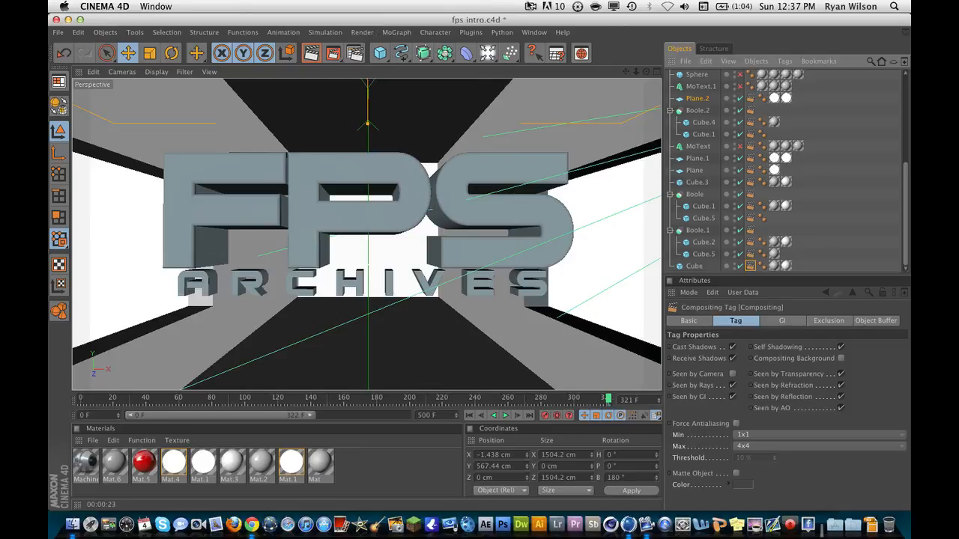
click(525, 6)
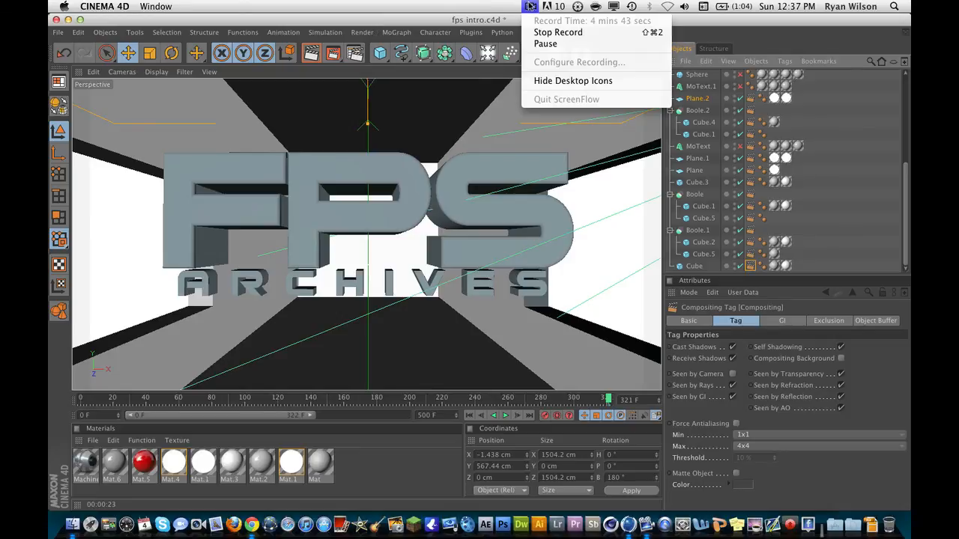